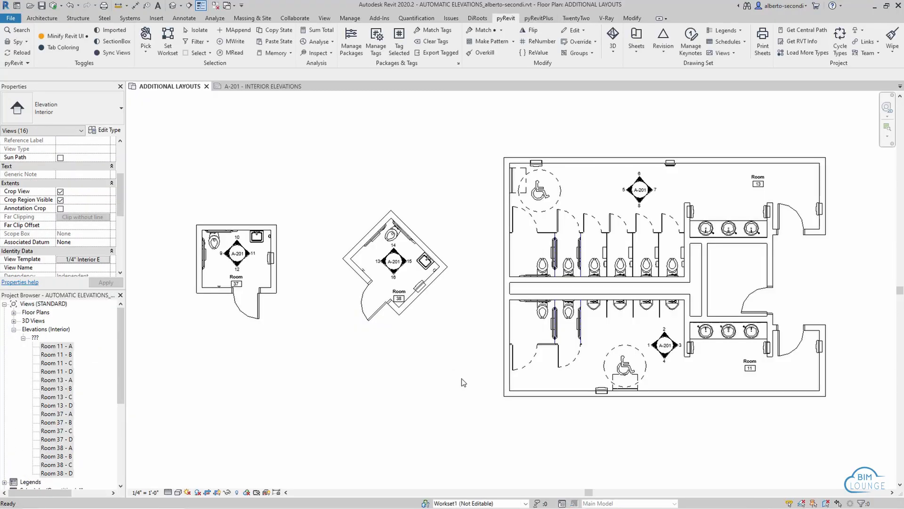
Step: Preview sheet A-201 INTERIOR ELEVATIONS, then return to the ADDITIONAL LAYOUTS floor plan
click(261, 85)
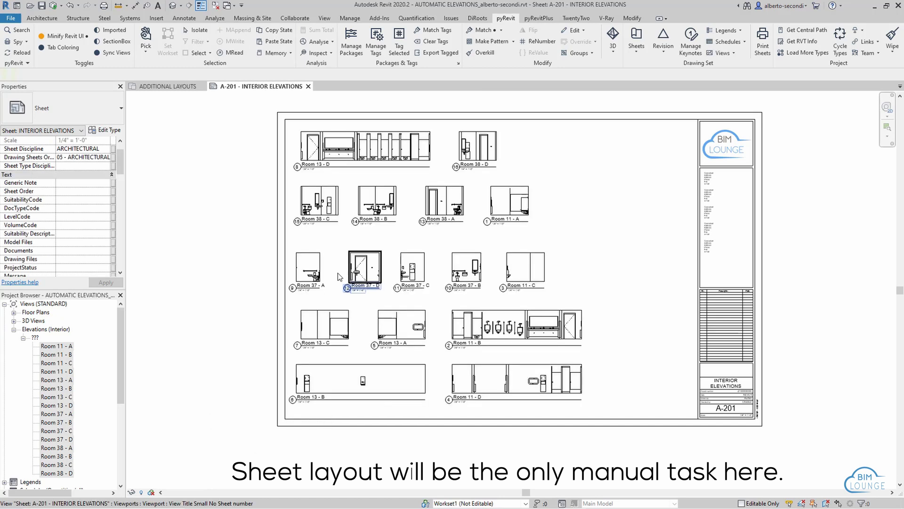
click(166, 86)
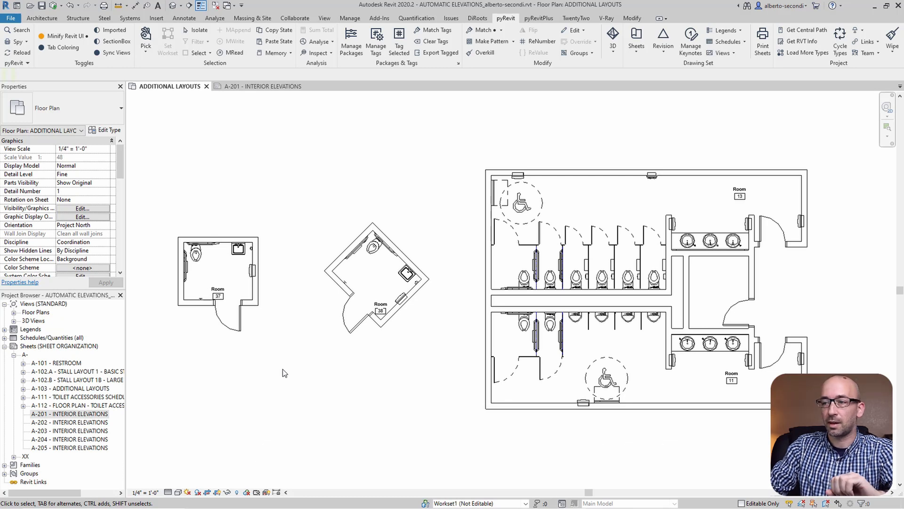
mouse_move(323, 407)
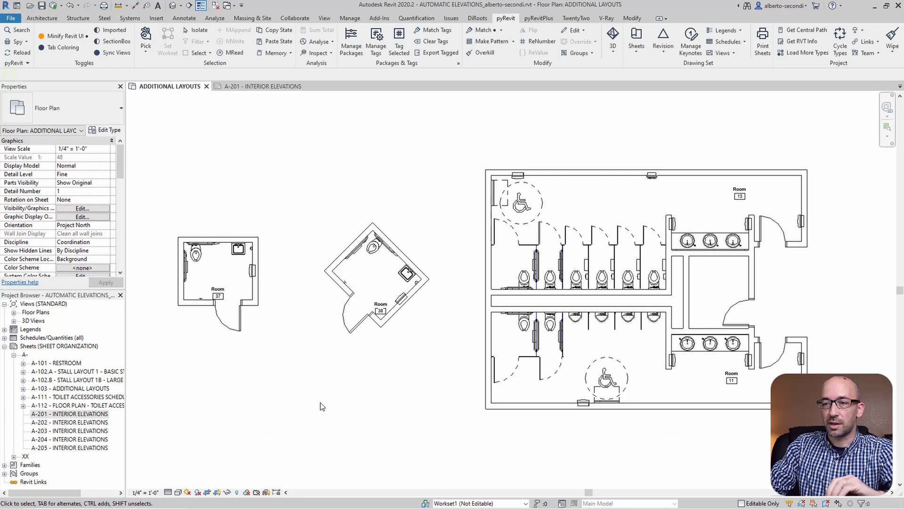
Step: Examine room 37's room element, then show the TwentyTwo add-in's Room, Space and Zone tools
click(218, 270)
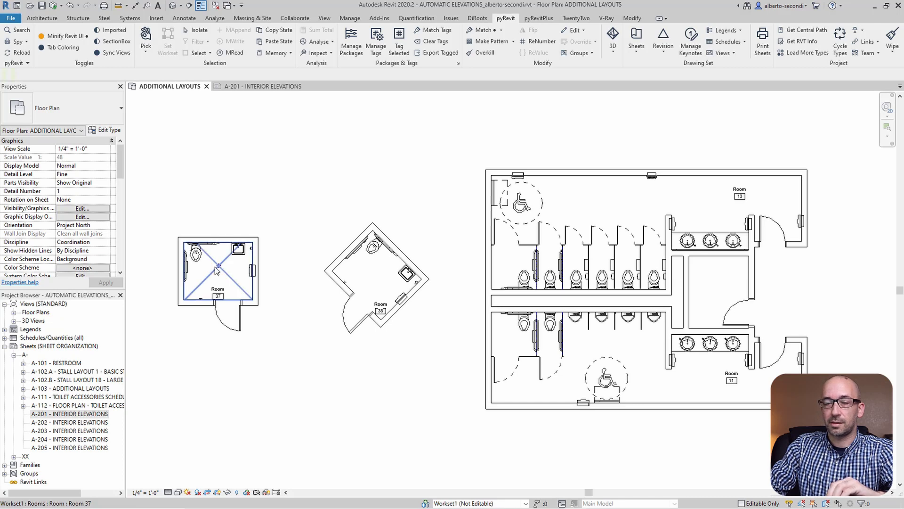
click(218, 271)
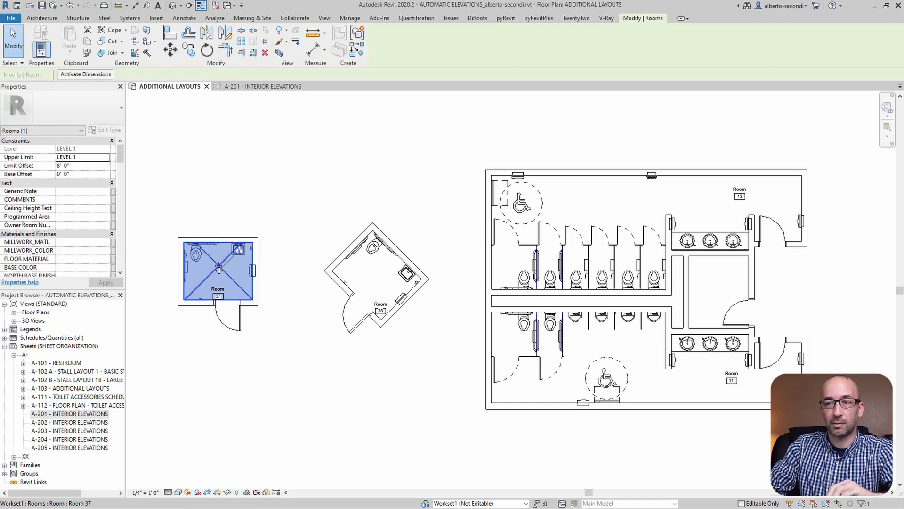
mouse_move(218, 266)
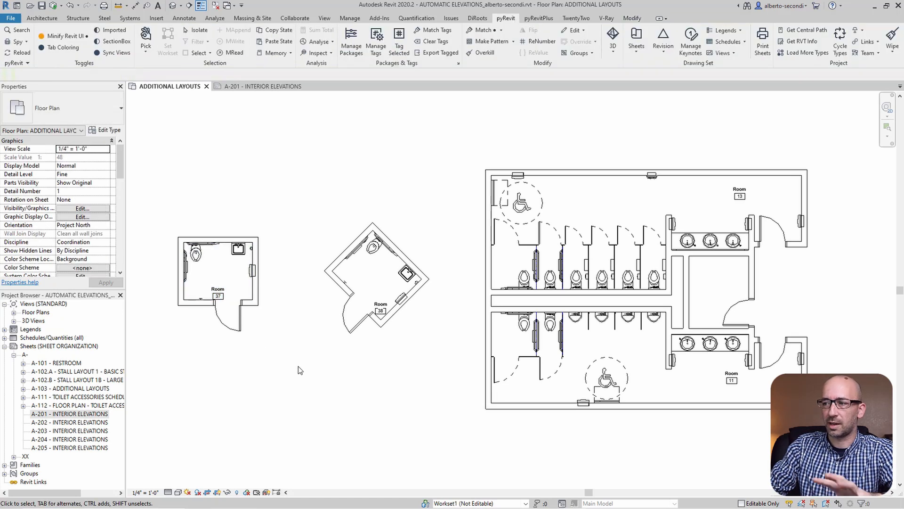
mouse_move(353, 383)
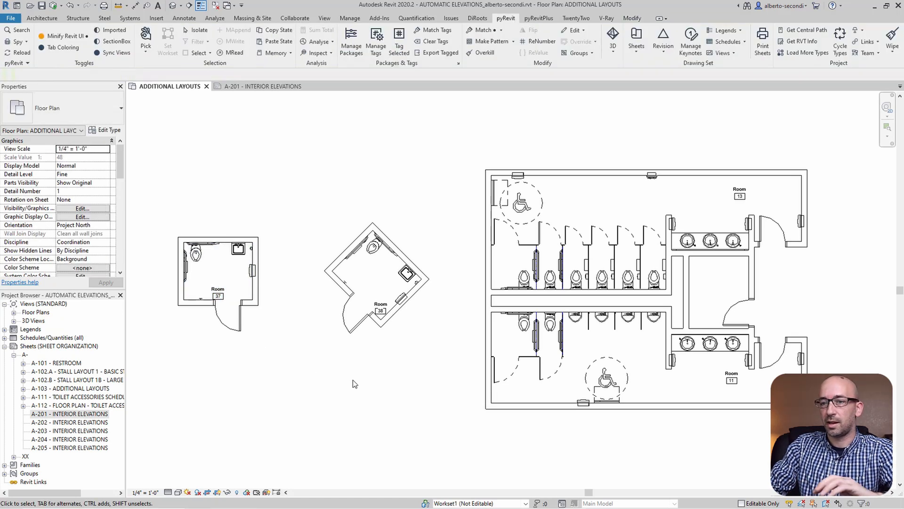
mouse_move(347, 385)
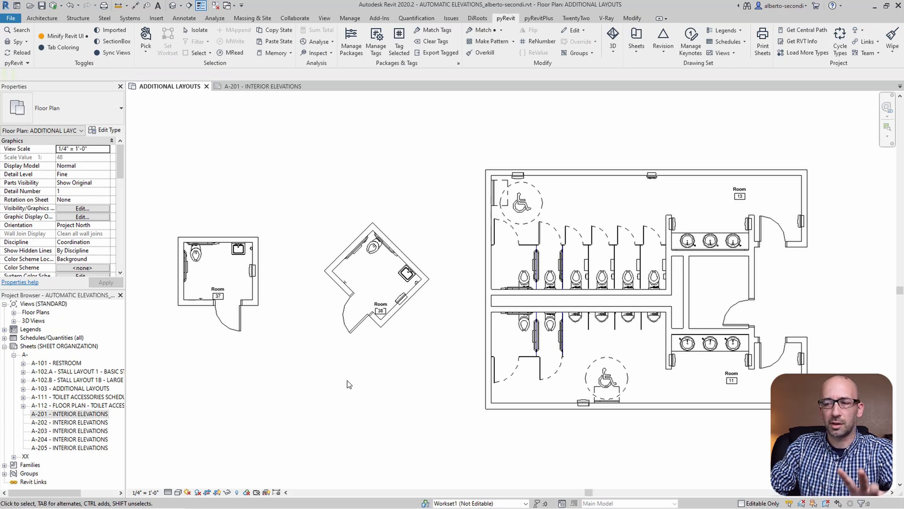
click(41, 18)
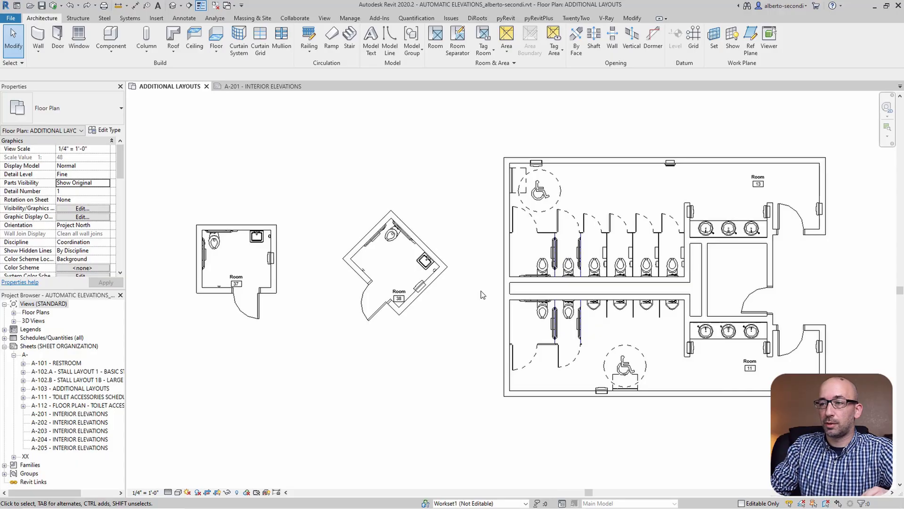
click(575, 18)
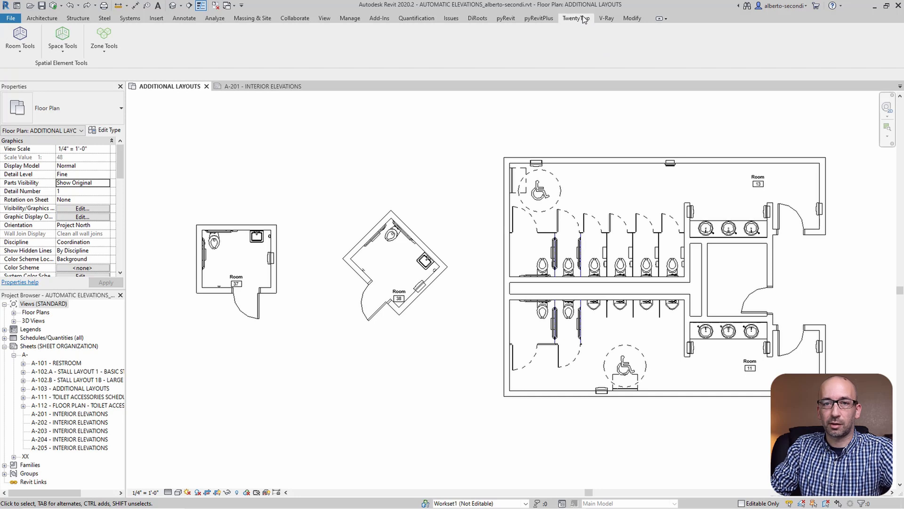
Step: Start Room Tools > Create Views and include all four rooms (11, 13, 37, 38)
click(20, 40)
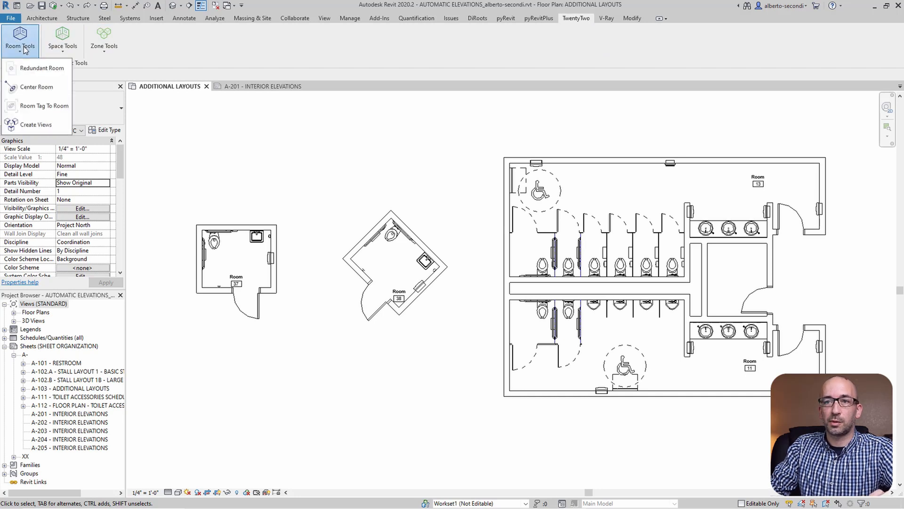
click(36, 124)
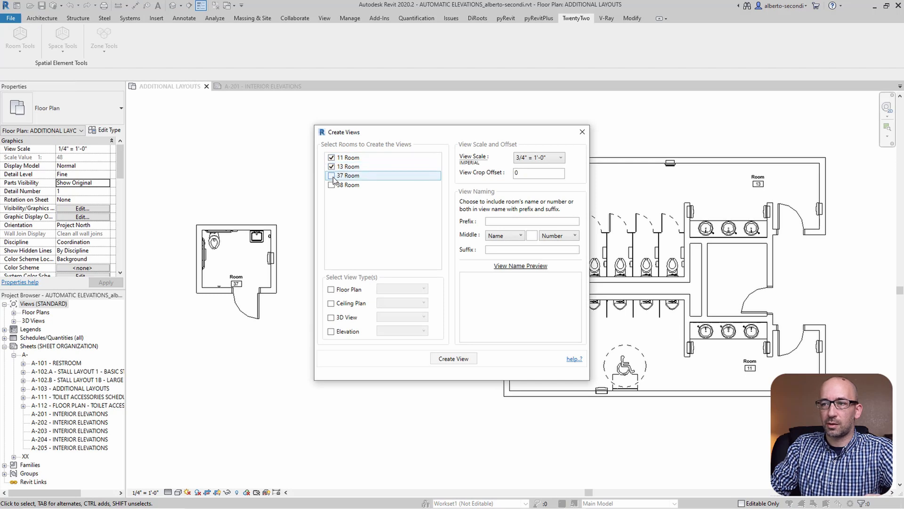
click(331, 175)
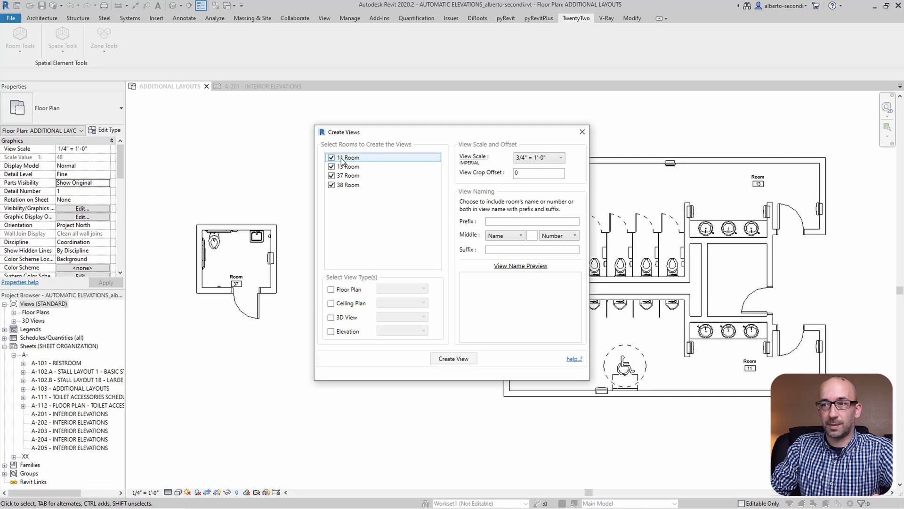
click(350, 157)
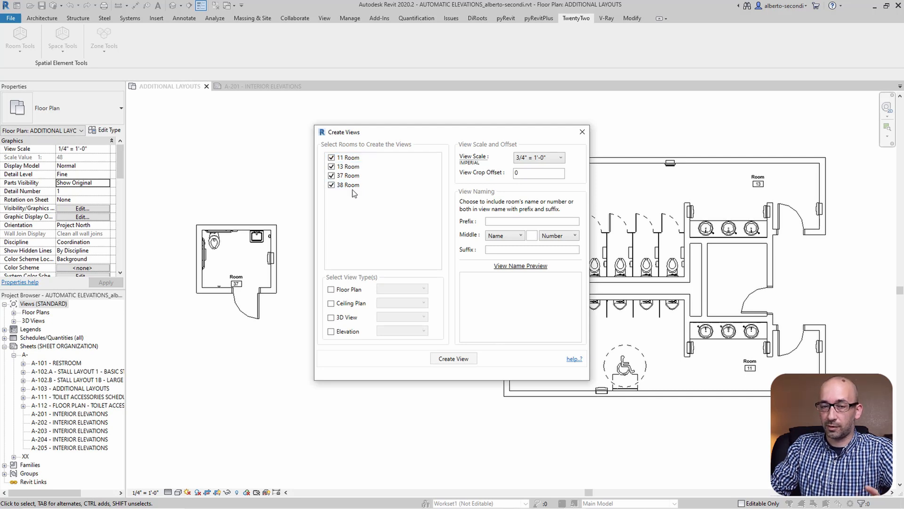
Step: Create Interior elevations at 1/4" = 1'-0" scale for the selected rooms
click(331, 330)
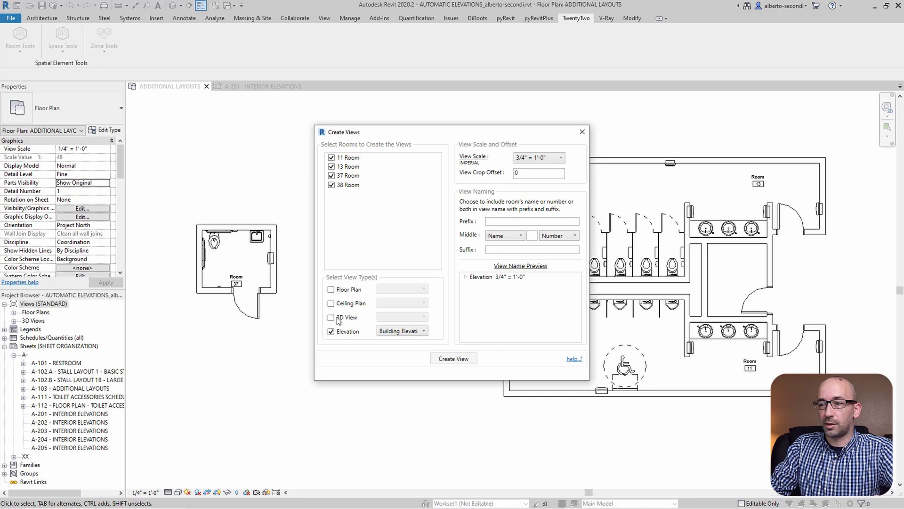
click(426, 330)
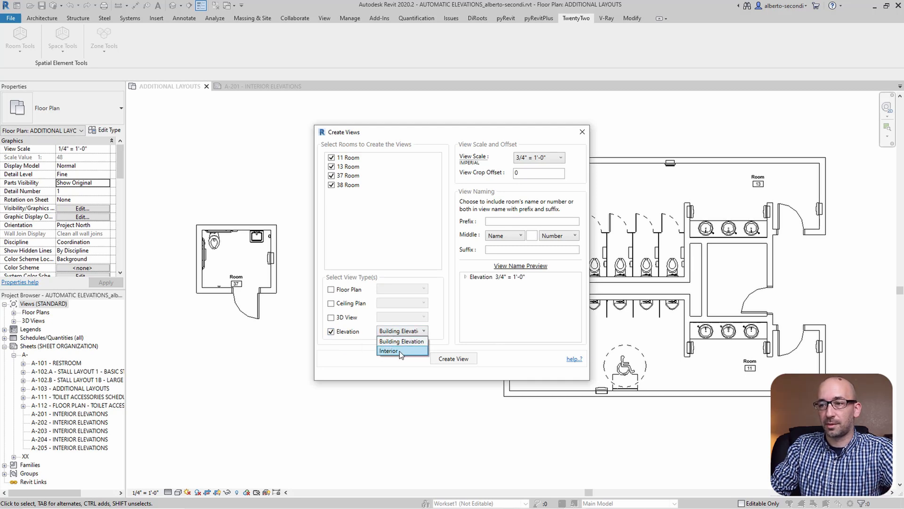
click(388, 351)
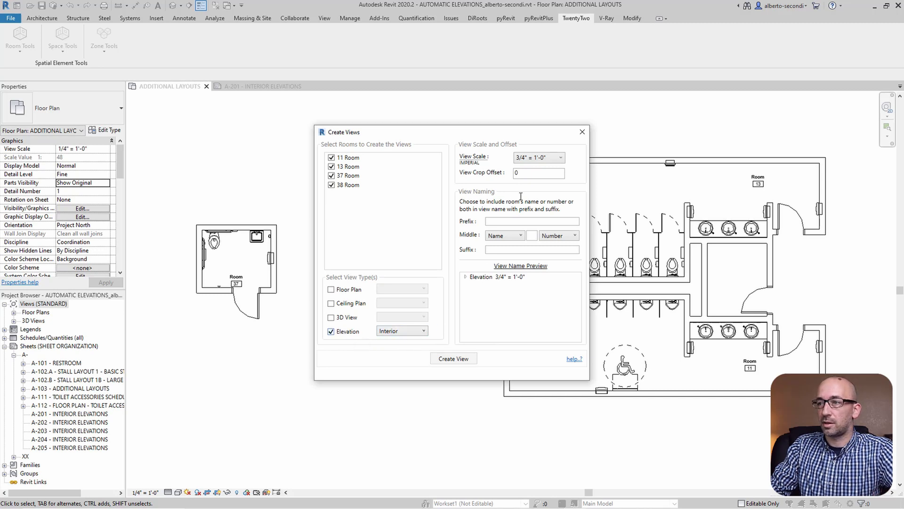
click(558, 157)
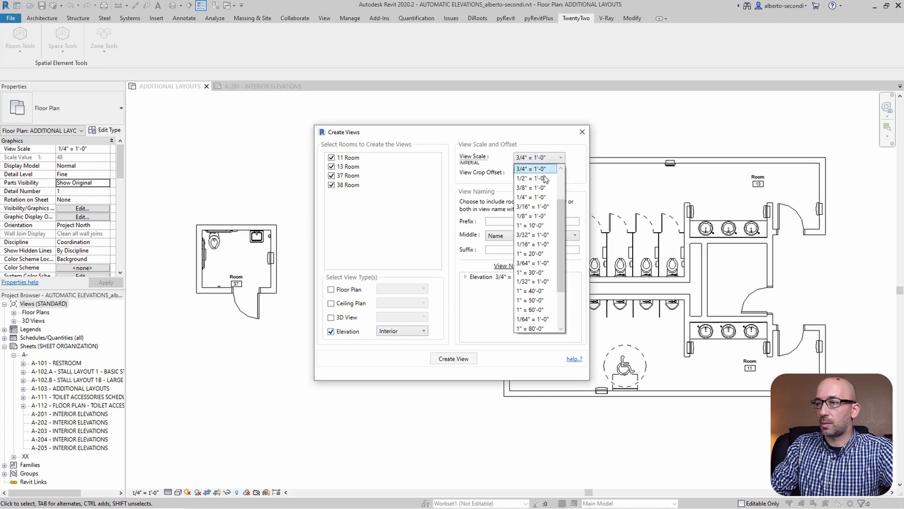
click(530, 196)
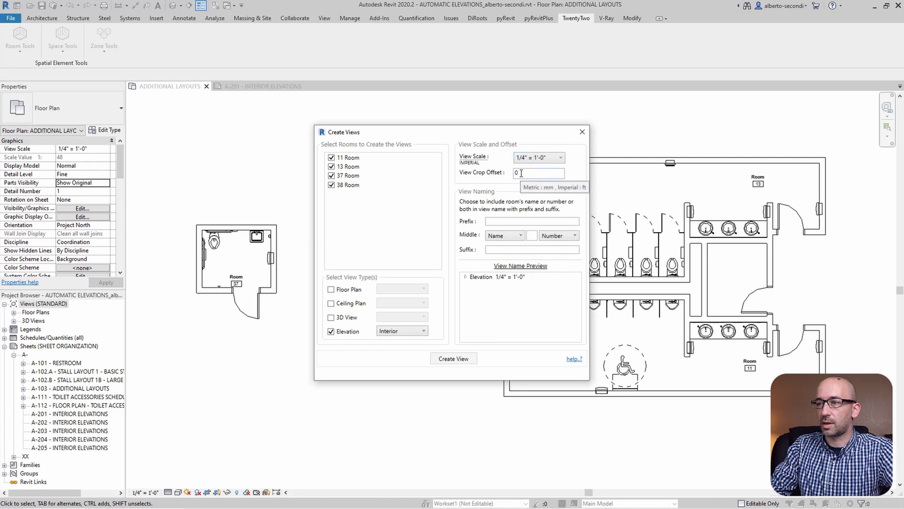
mouse_move(499, 177)
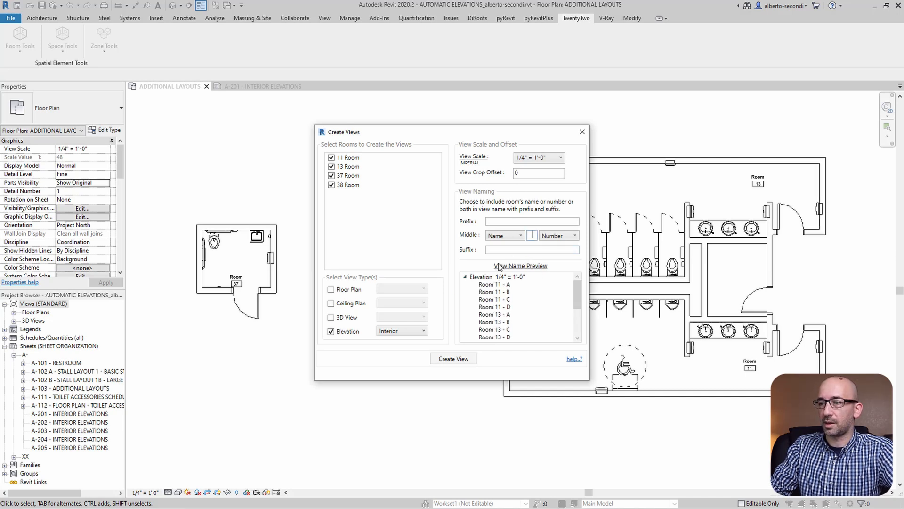
mouse_move(497, 304)
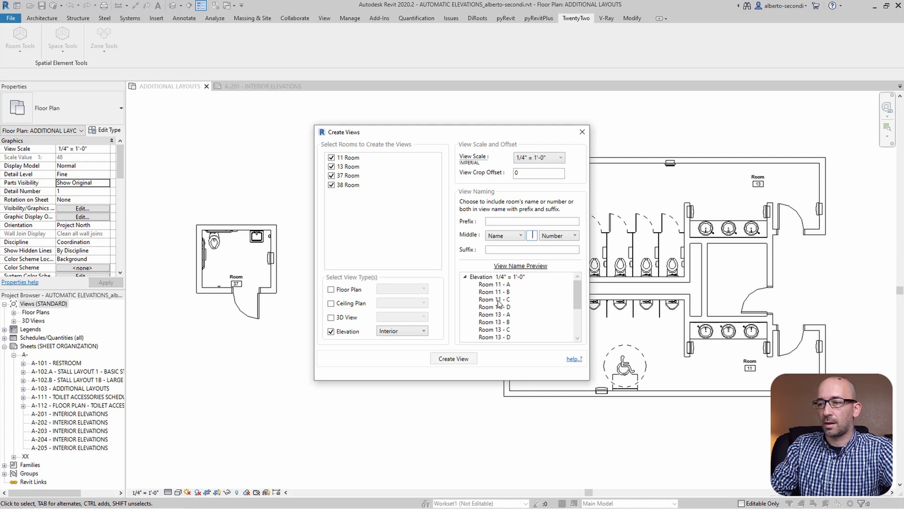
mouse_move(519, 293)
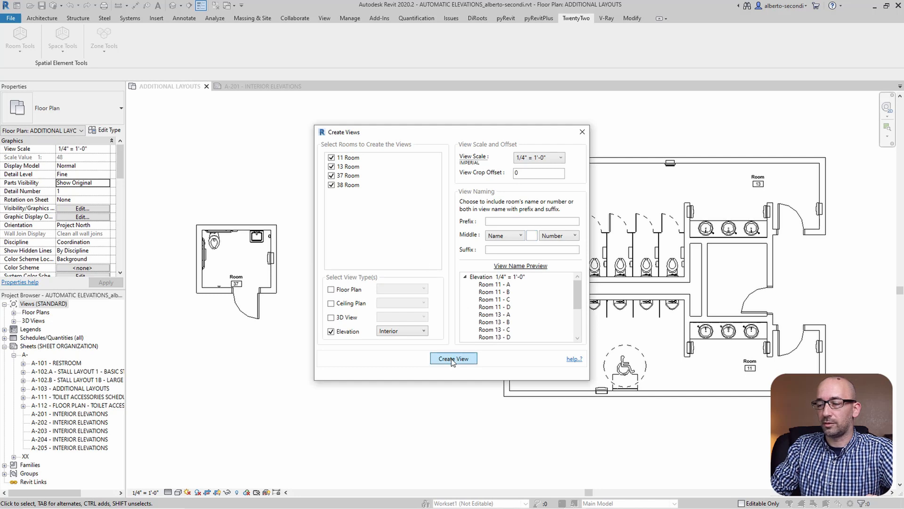
click(453, 358)
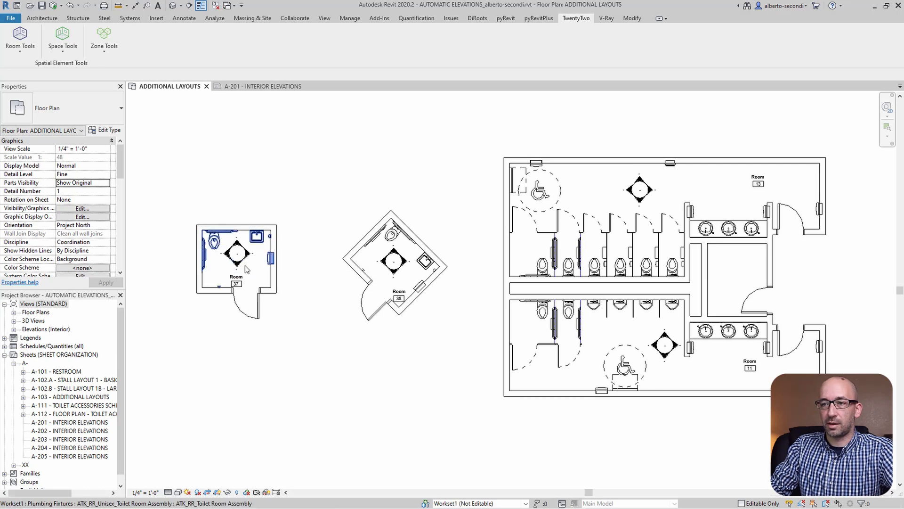
Step: Check room 37's marker and list the new Room 11 - A to Room 38 - D views under Elevations (Interior)
click(236, 253)
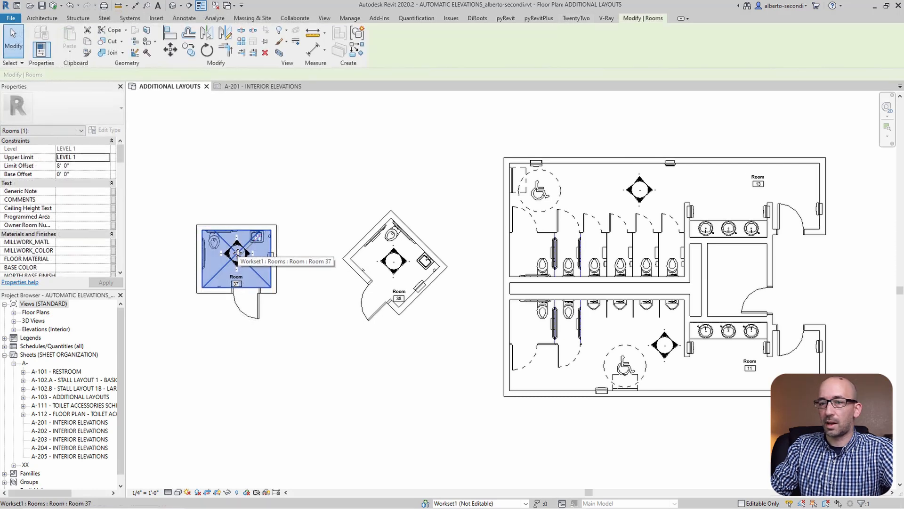
click(14, 329)
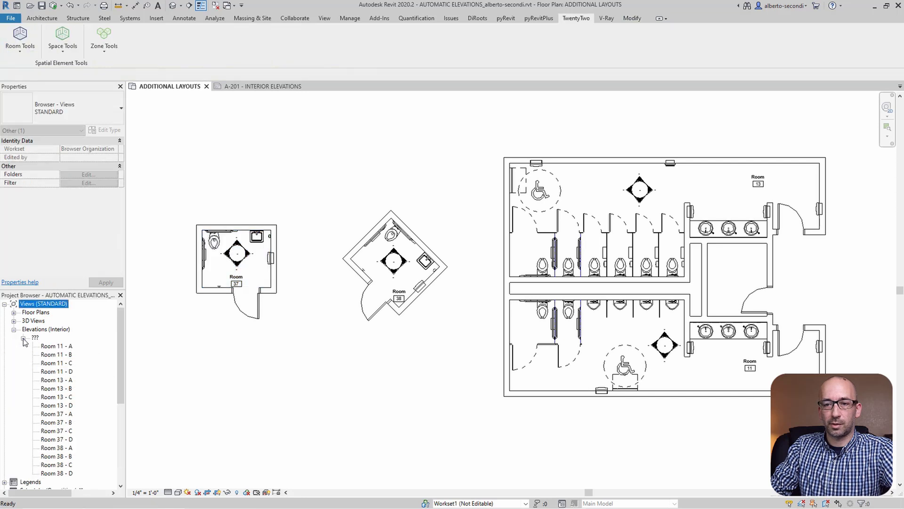
click(56, 346)
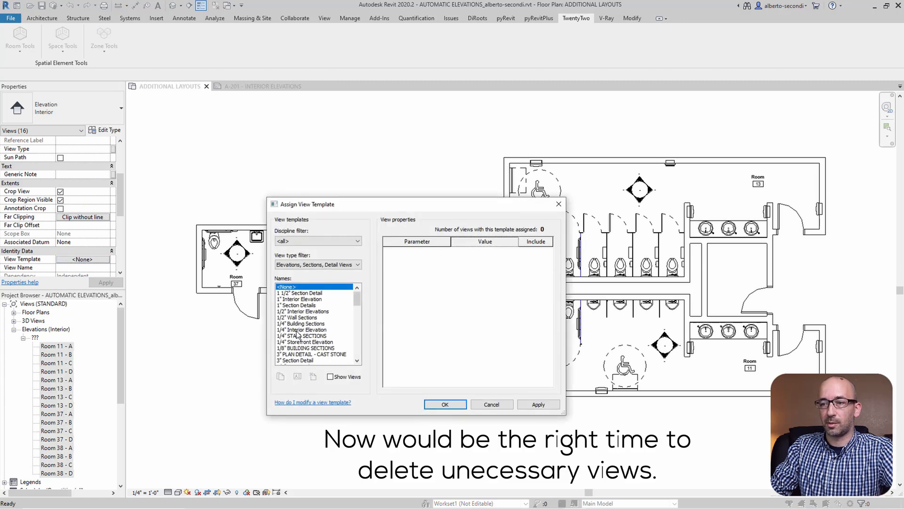
Step: Assign the 1/4" Interior Elevation view template to all sixteen views and clear the plan selection
click(301, 330)
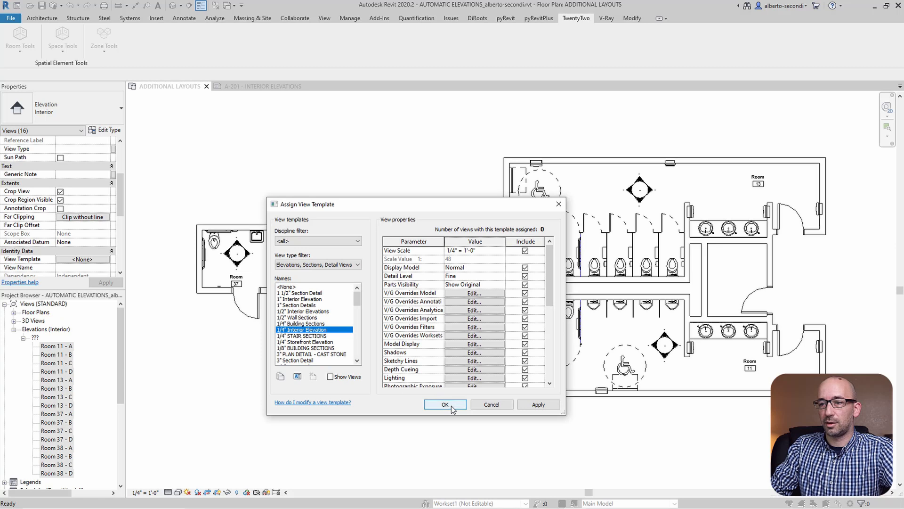
click(445, 404)
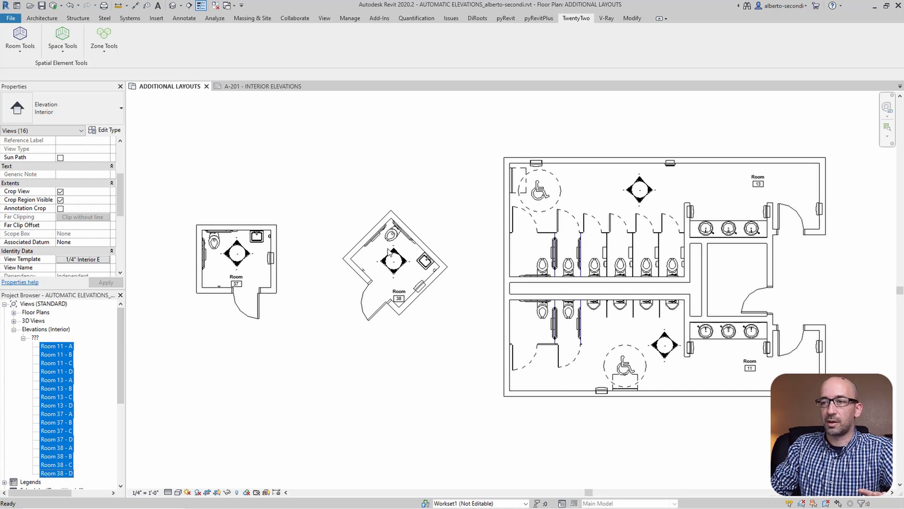
mouse_move(384, 266)
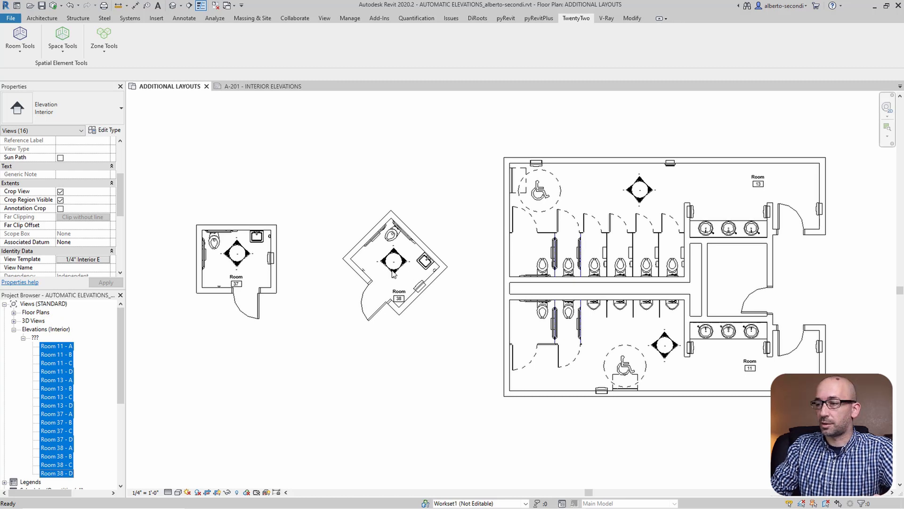
click(466, 335)
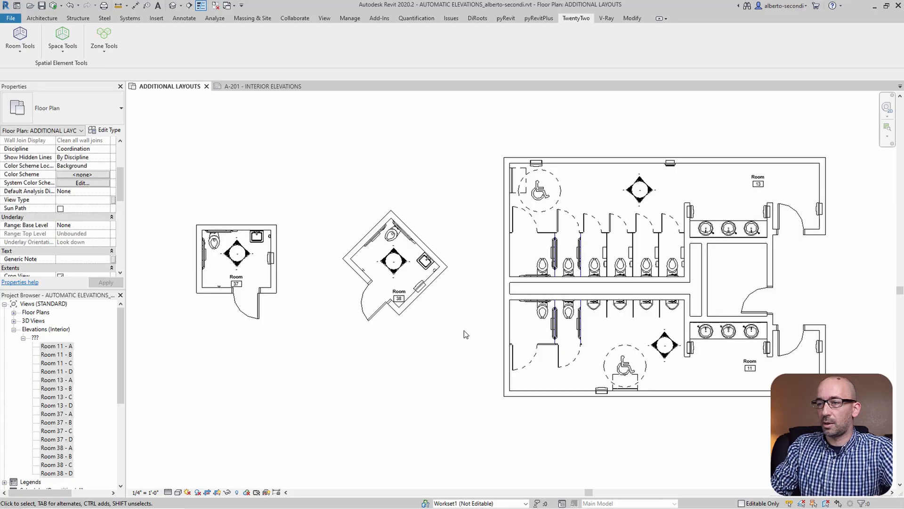
Step: Select all sixteen interior elevation views and run pyRevit's Add Views to Sheets
click(236, 253)
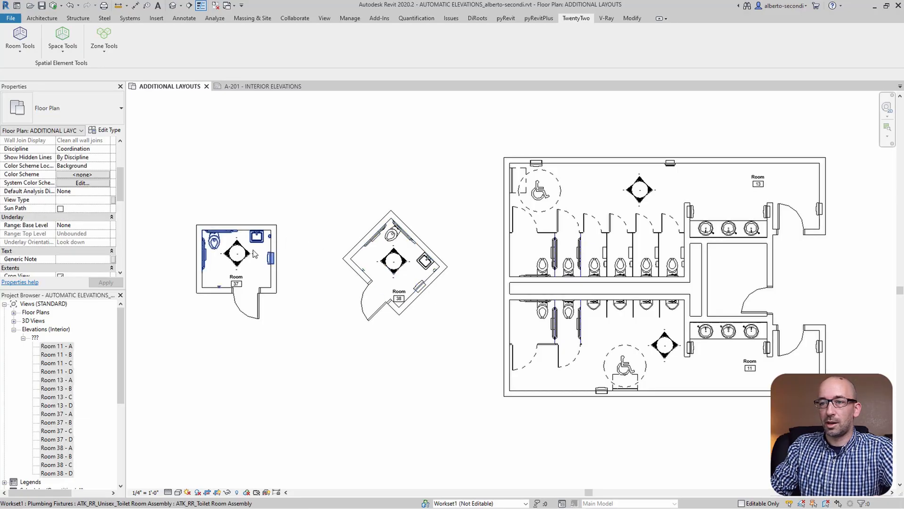
mouse_move(533, 296)
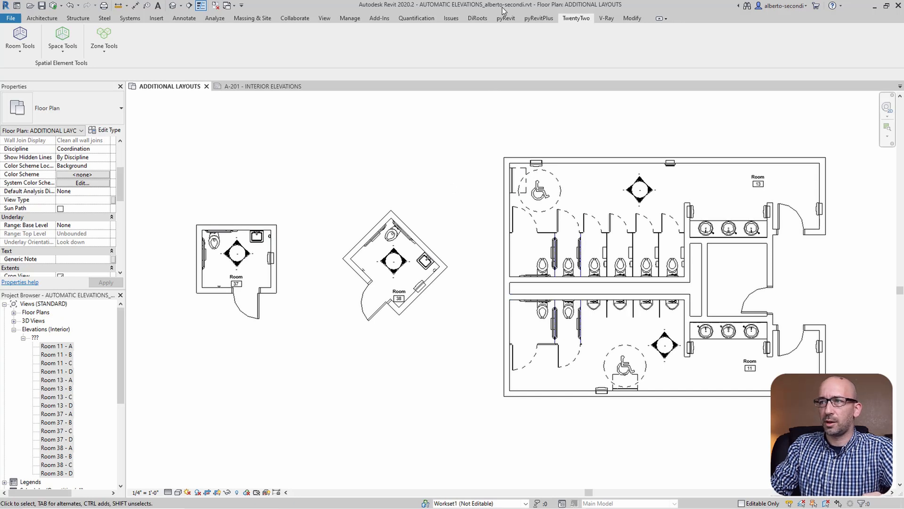
click(507, 18)
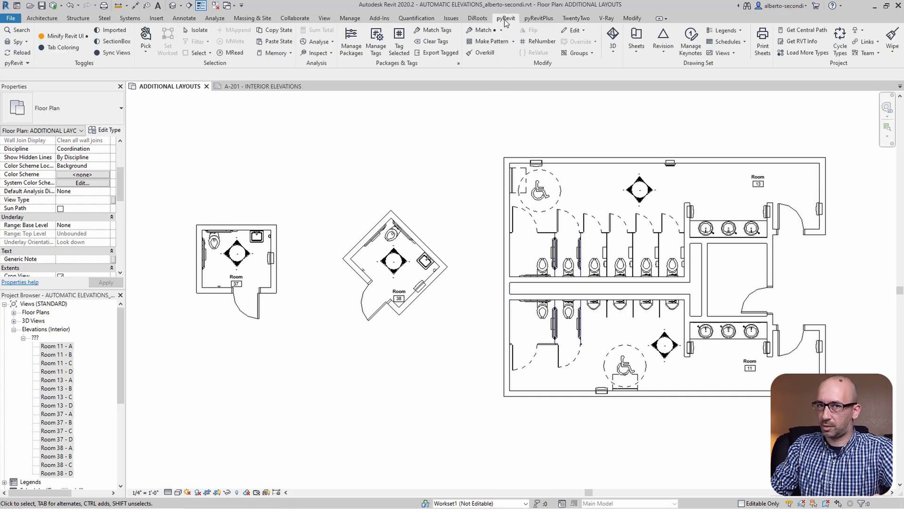
mouse_move(701, 66)
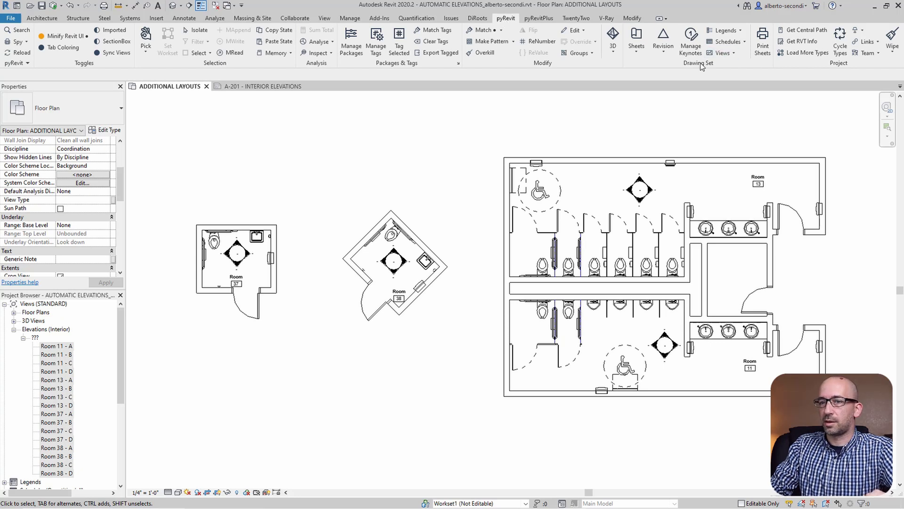
click(56, 346)
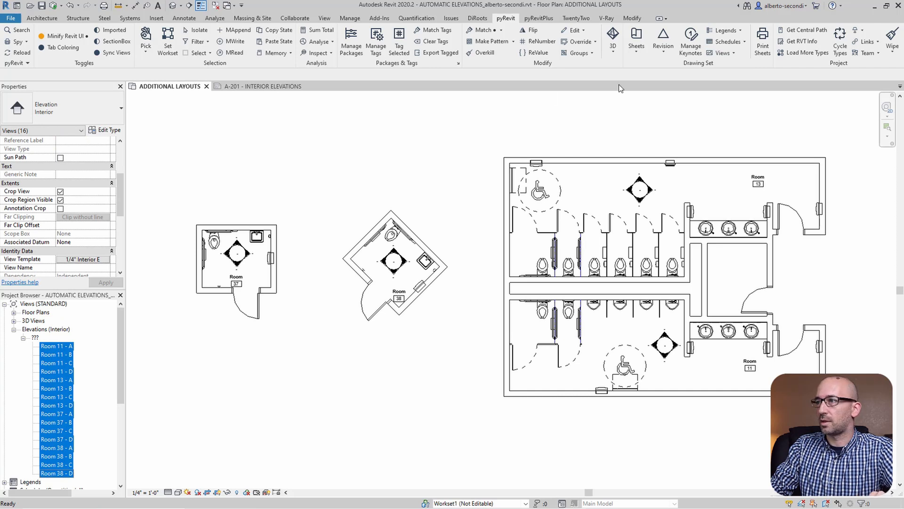
click(720, 53)
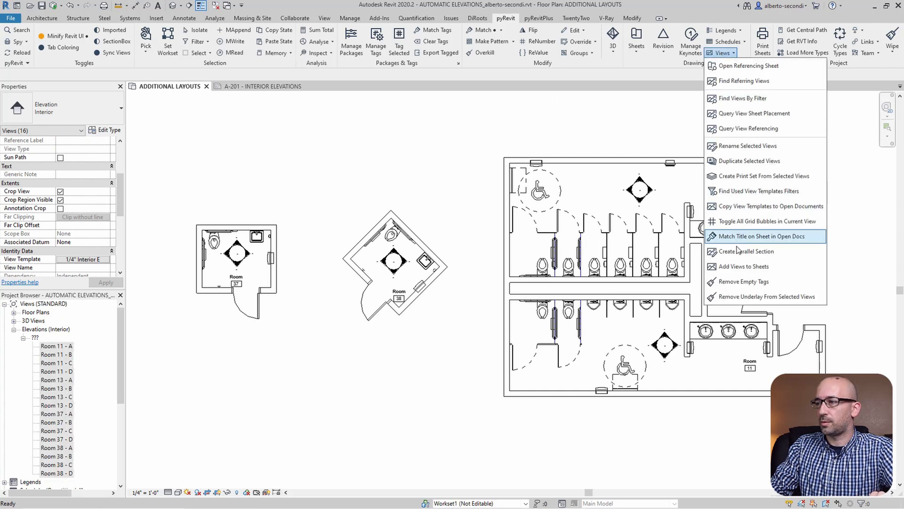
click(744, 266)
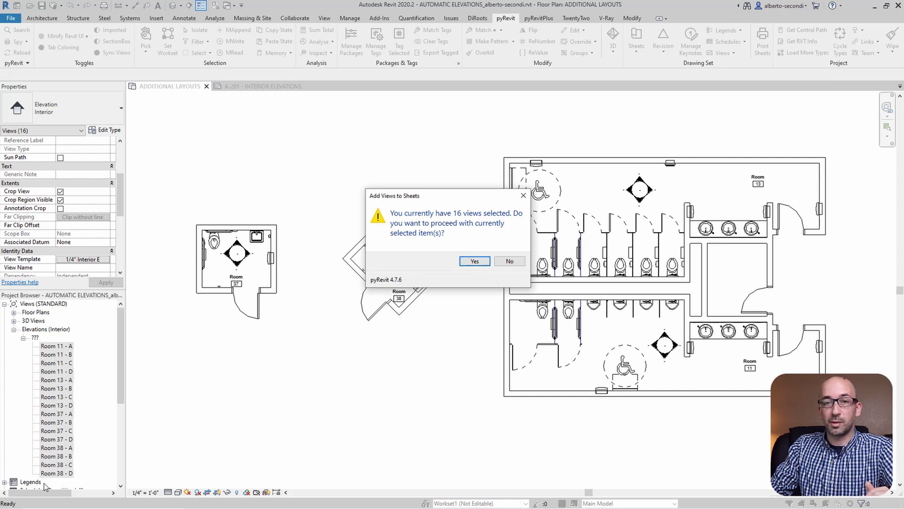
Step: Confirm the 16 views and place them on sheet A-201 INTERIOR ELEVATIONS
click(474, 261)
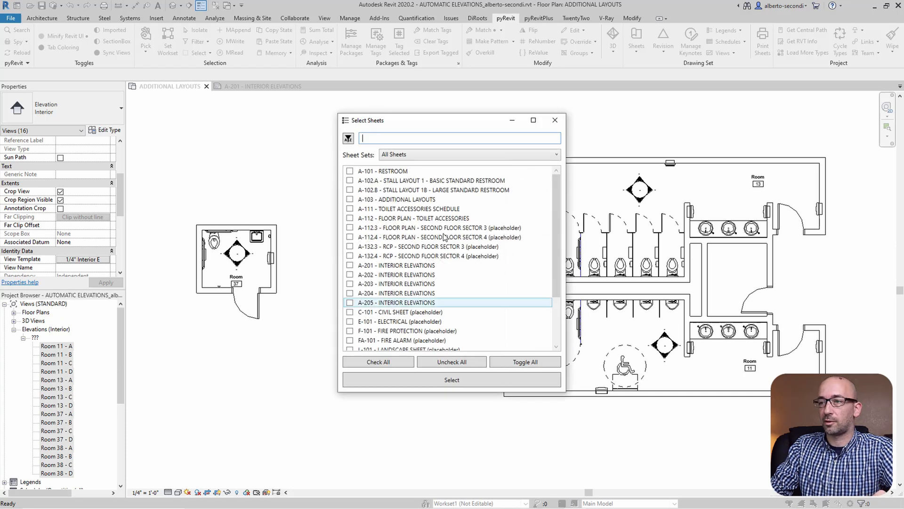
click(395, 265)
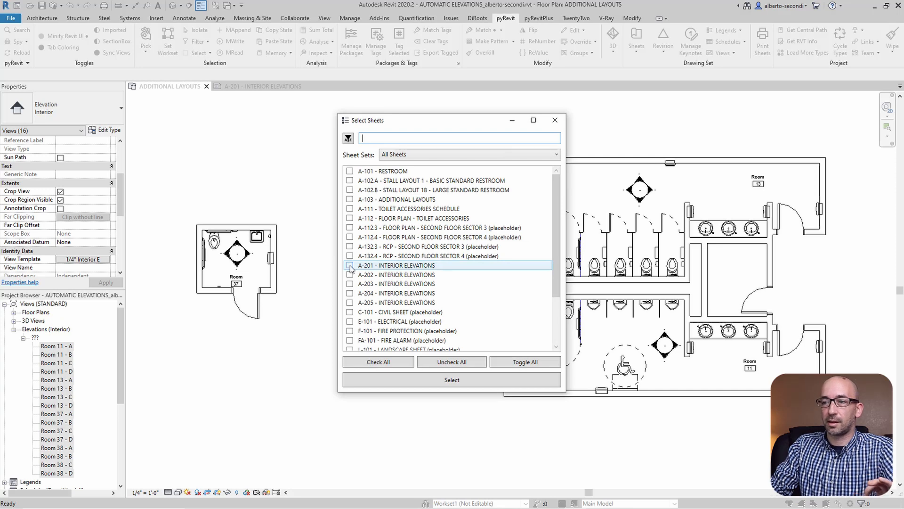
click(349, 264)
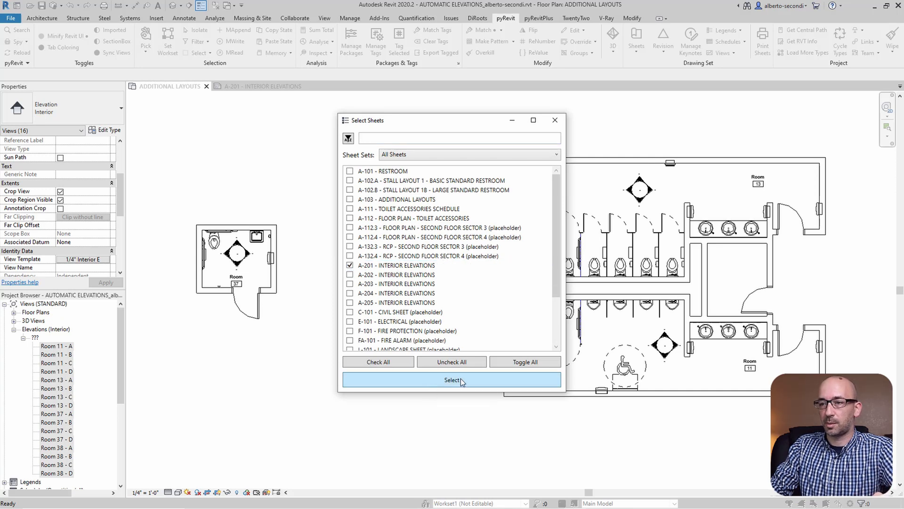
click(451, 379)
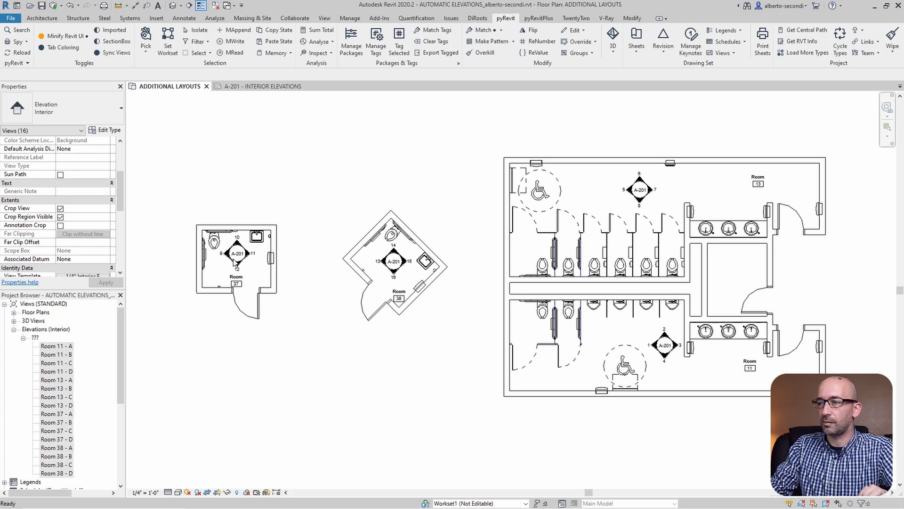
mouse_move(168, 341)
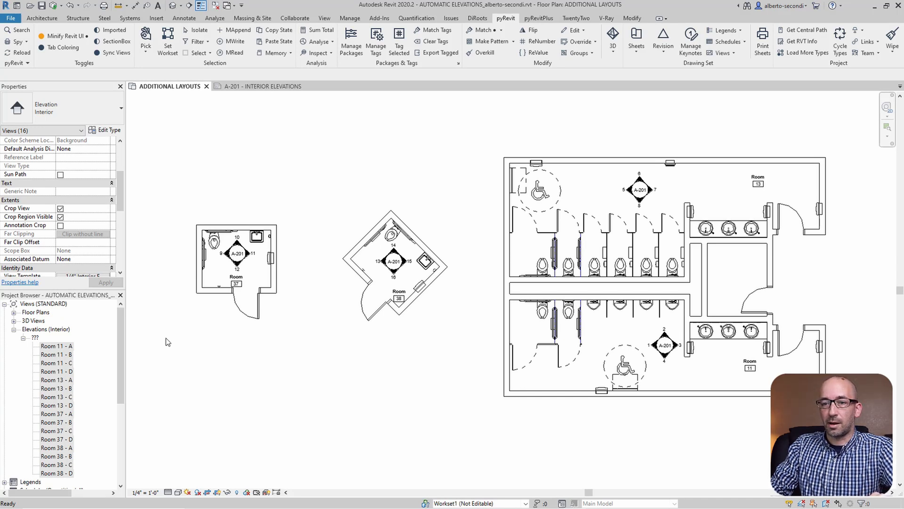
mouse_move(263, 86)
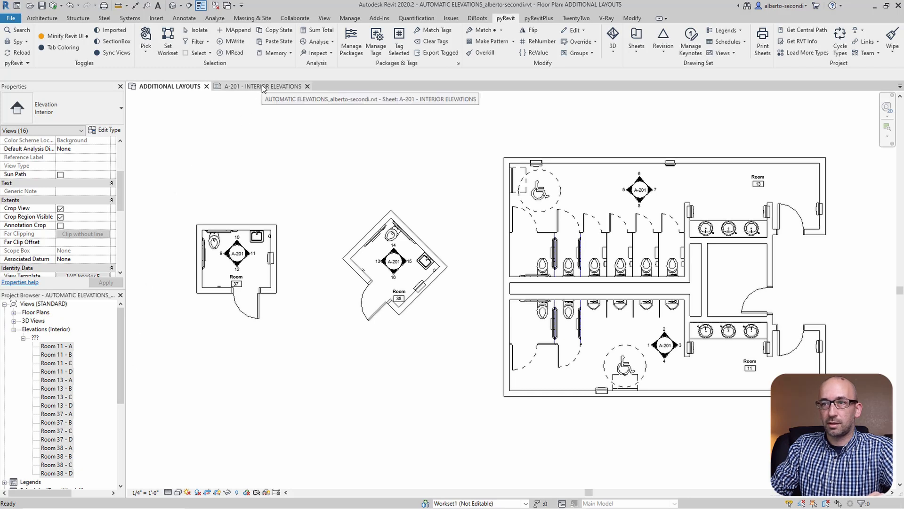
Step: View sheet A-201 INTERIOR ELEVATIONS showing placed elevations such as Room 38 - C
click(260, 86)
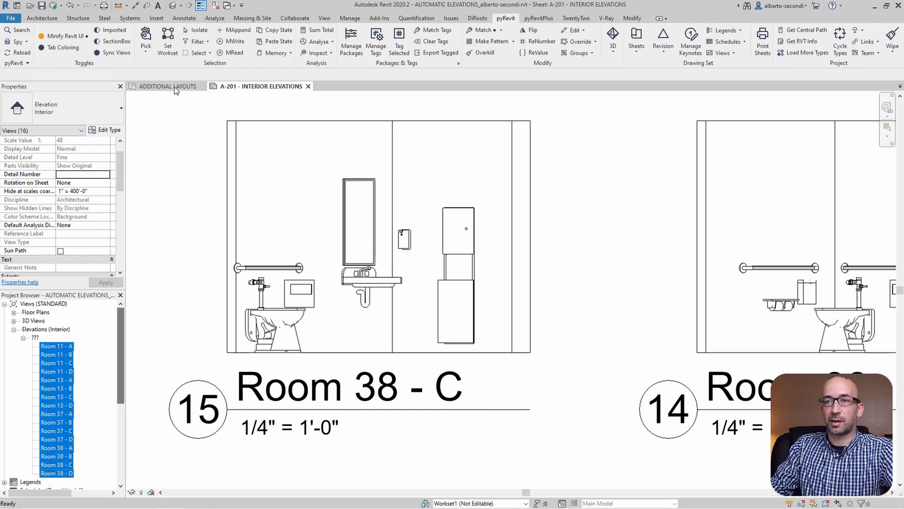
Step: Rotate Room 38's elevation marker square to its angled walls, then review Room 38 - C on A-201
click(155, 86)
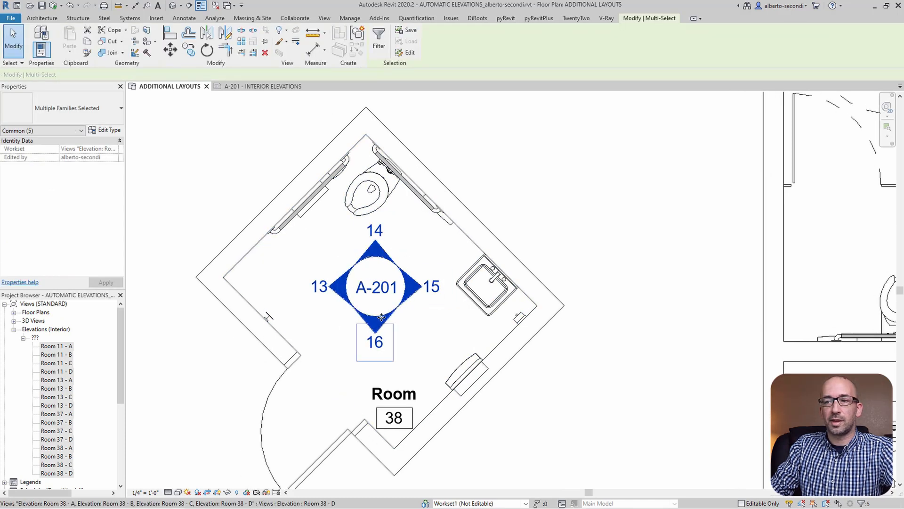
click(379, 37)
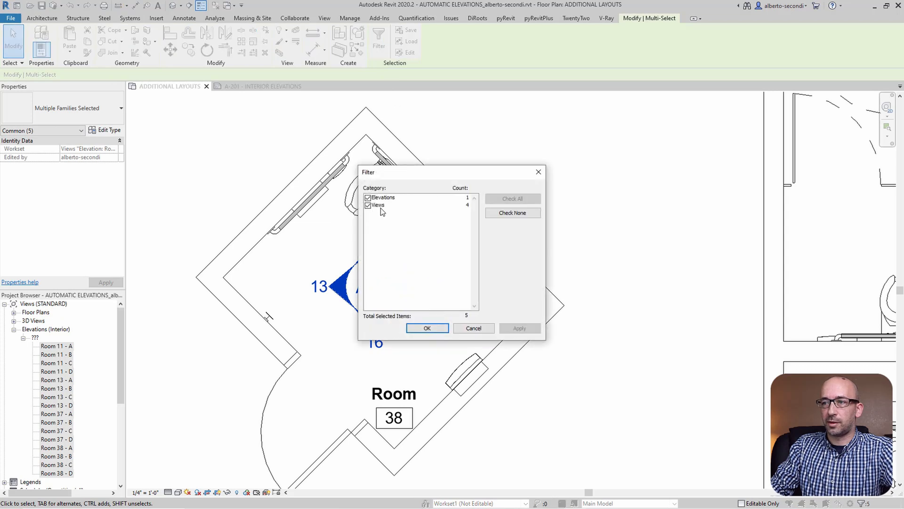
mouse_move(401, 226)
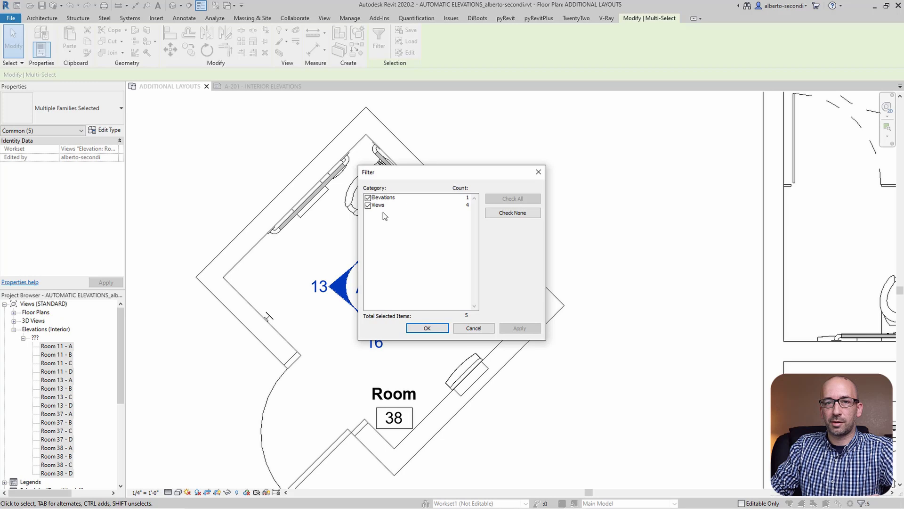
click(426, 328)
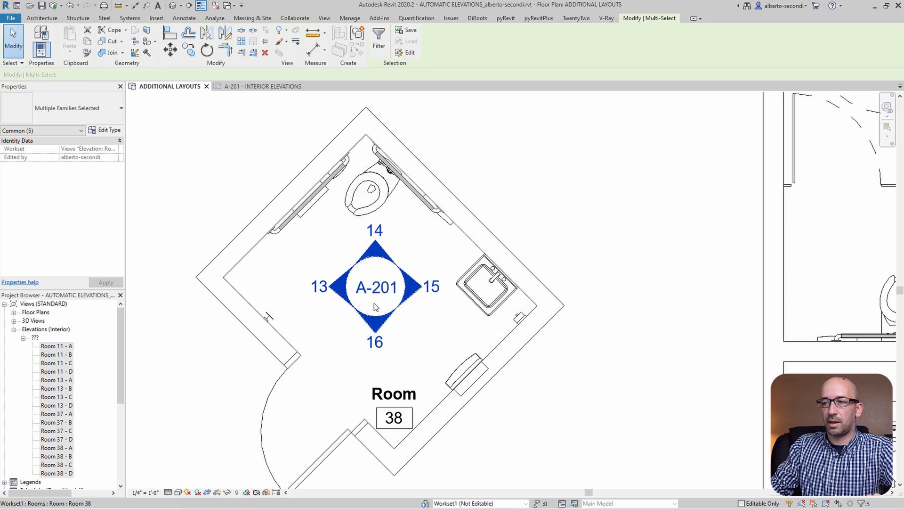
click(206, 50)
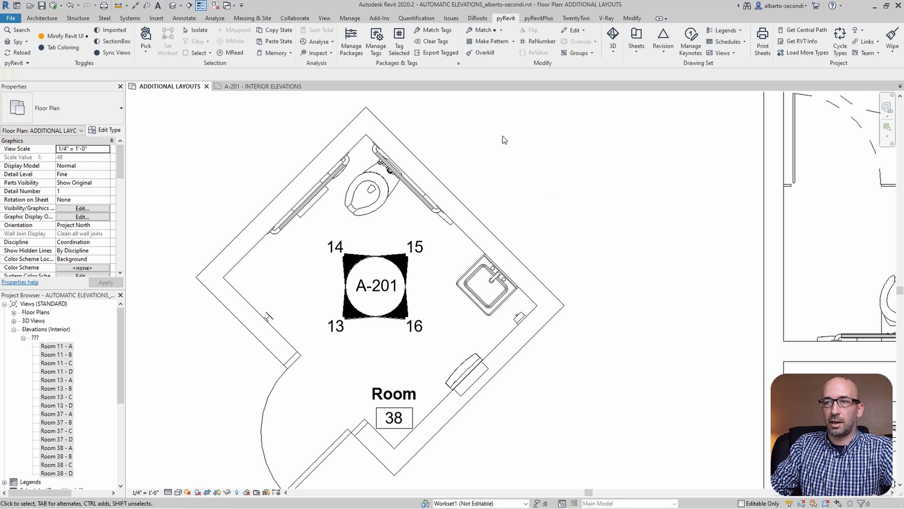
click(261, 86)
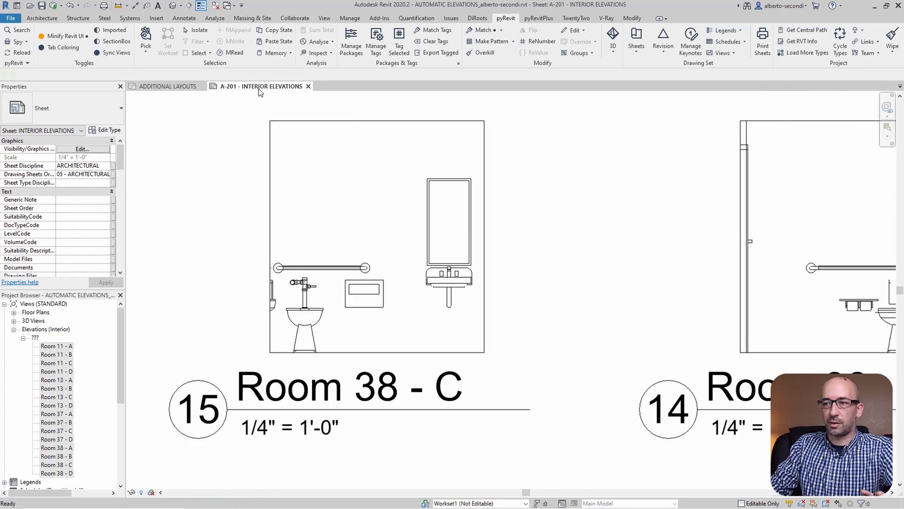